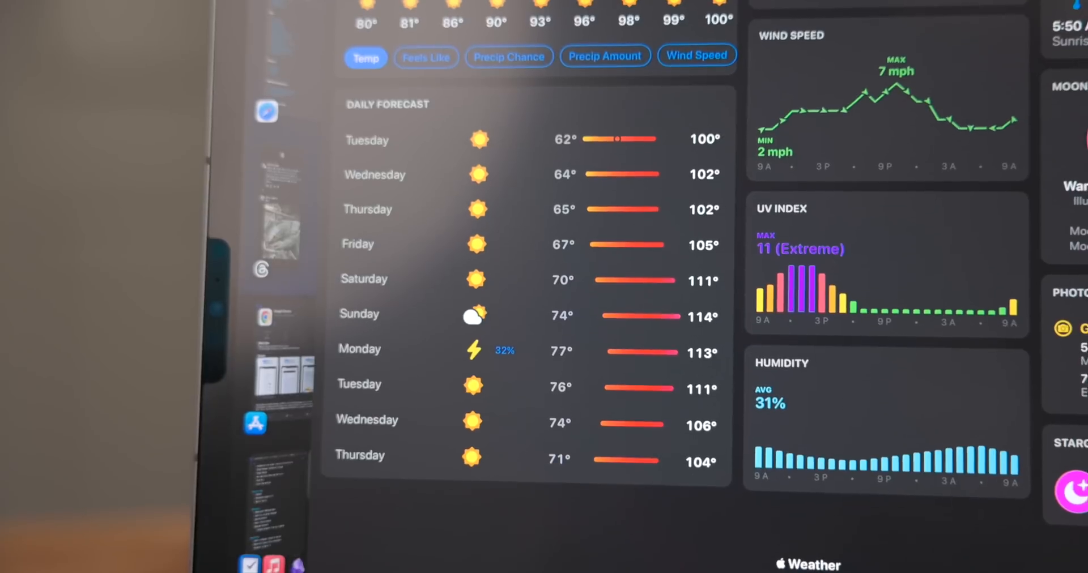
Bring up the Add Widgets gallery from the Lock Screen widget area and browse its Suggestions.
{"action": "scroll", "scroll_direction": "down", "scroll_amount": 3}
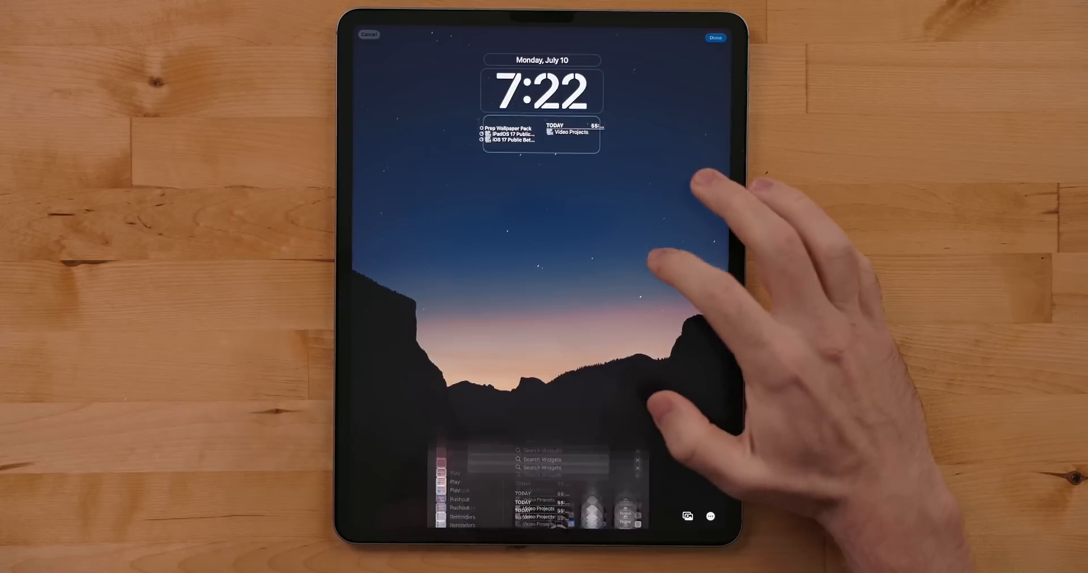
{"action": "left_click", "coordinate": [541, 91]}
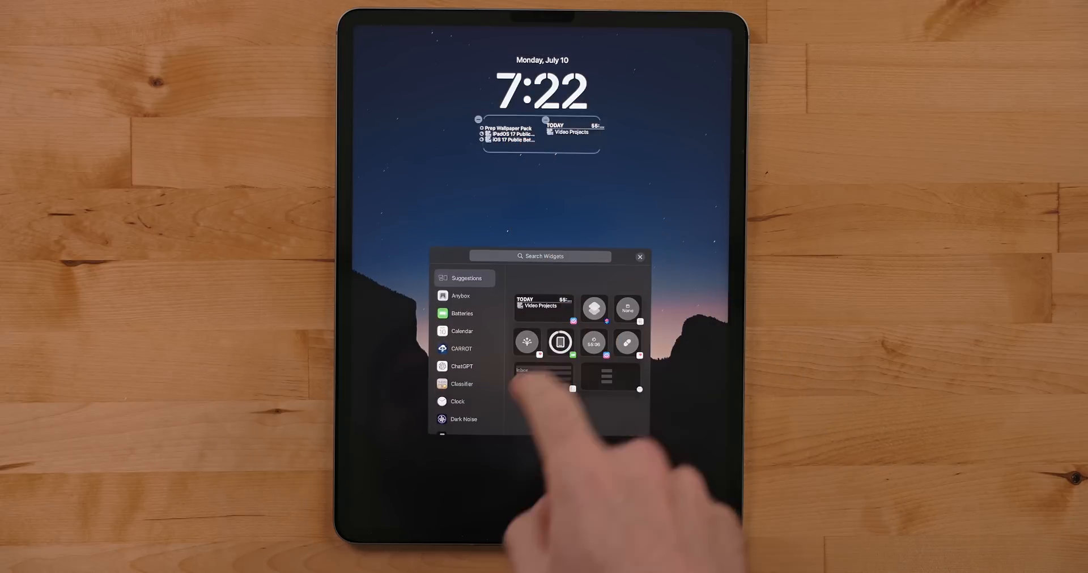
{"action": "scroll", "scroll_direction": "down", "scroll_amount": 3}
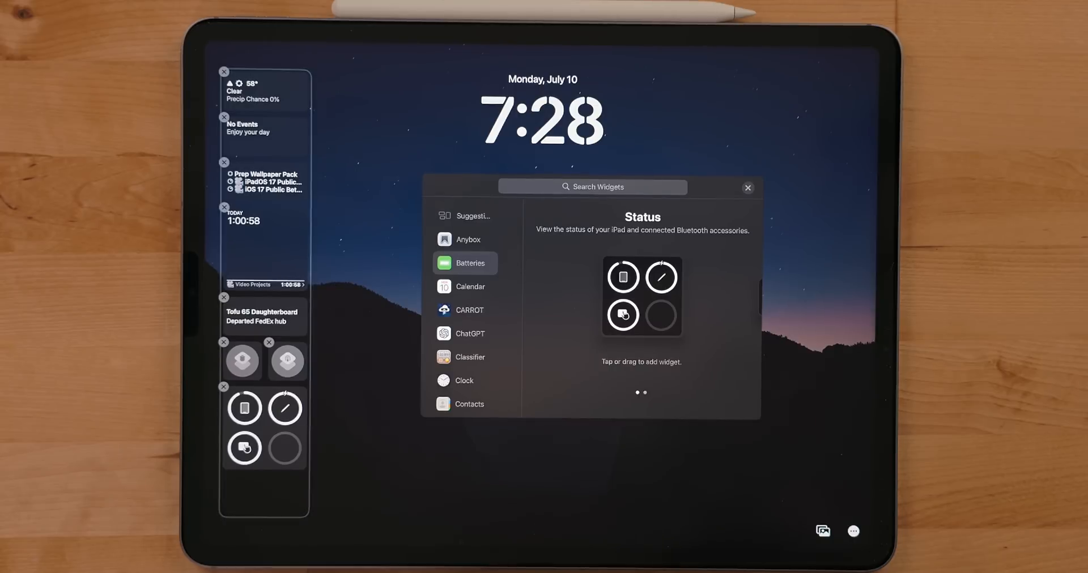
Browse down to Timery in the gallery and look through its Current Time Entry widget options.
{"action": "scroll", "scroll_direction": "down", "scroll_amount": 3}
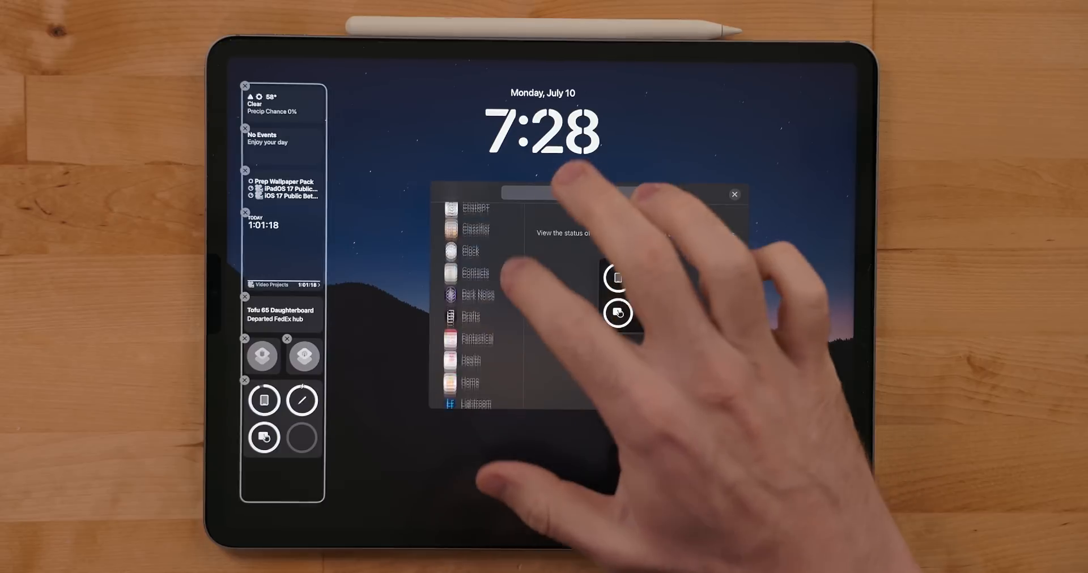
{"action": "scroll", "scroll_direction": "down", "scroll_amount": 3}
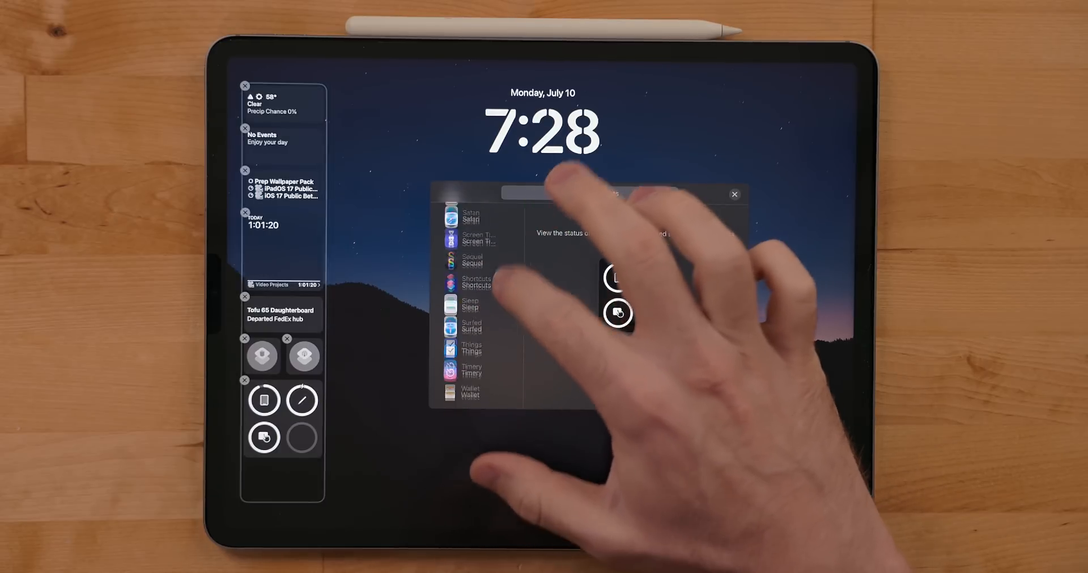
{"action": "left_click", "coordinate": [471, 335]}
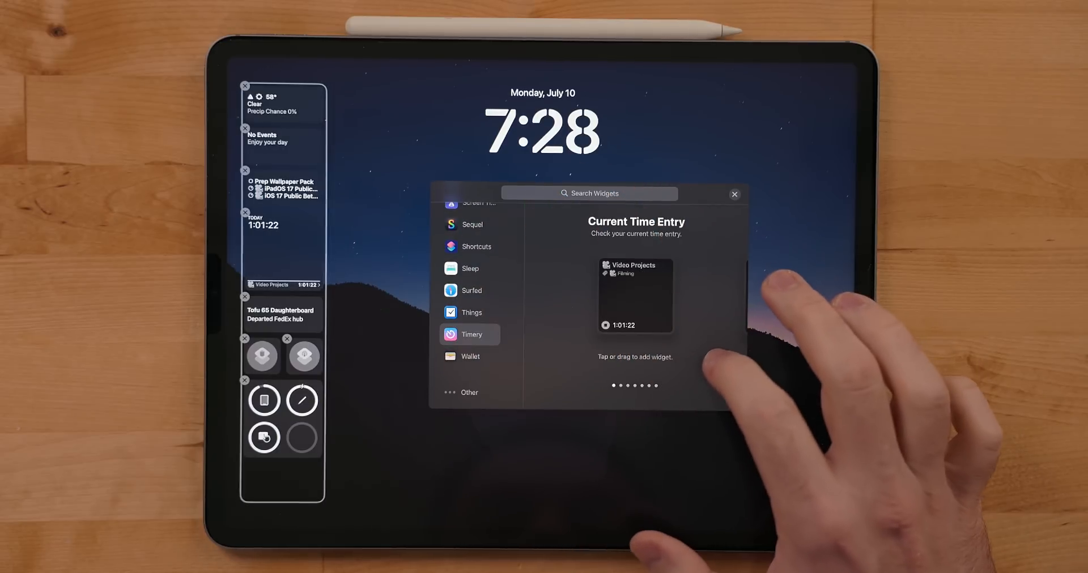
{"action": "scroll", "scroll_direction": "left", "scroll_amount": 3}
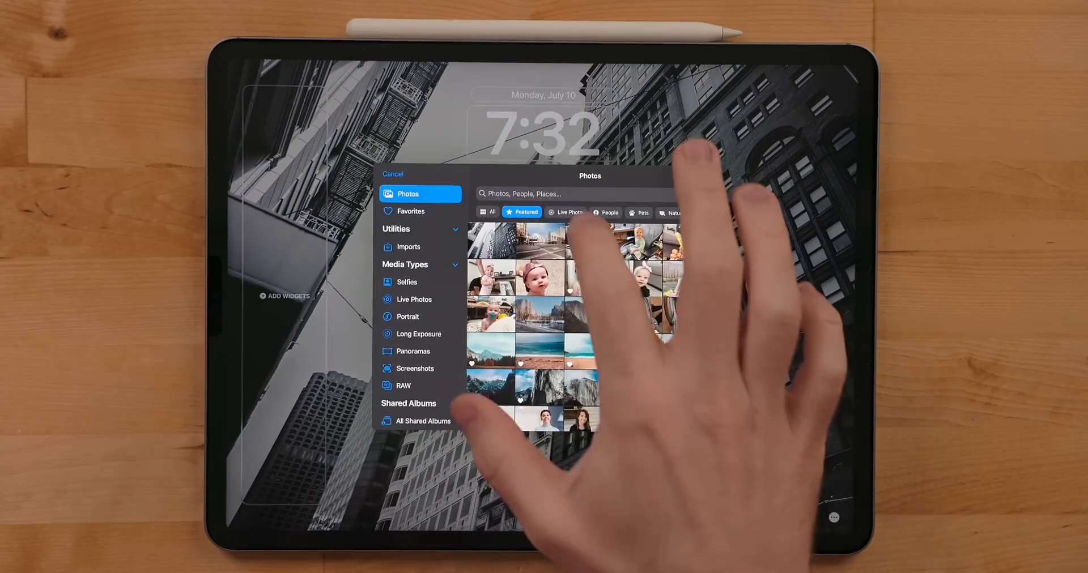
Filter the wallpaper photo picker to Live Photos only.
{"action": "left_click", "coordinate": [567, 212]}
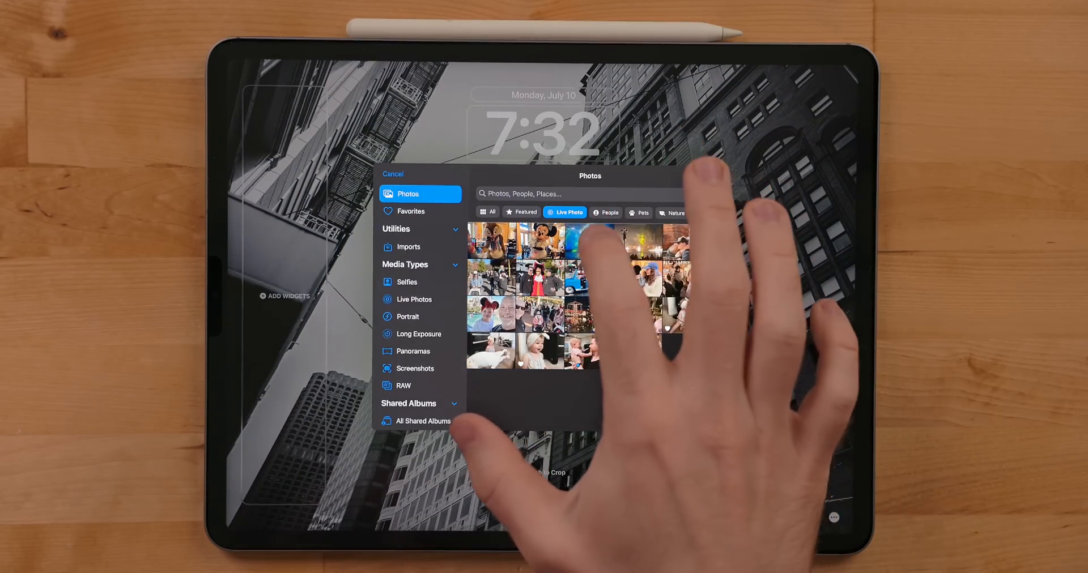